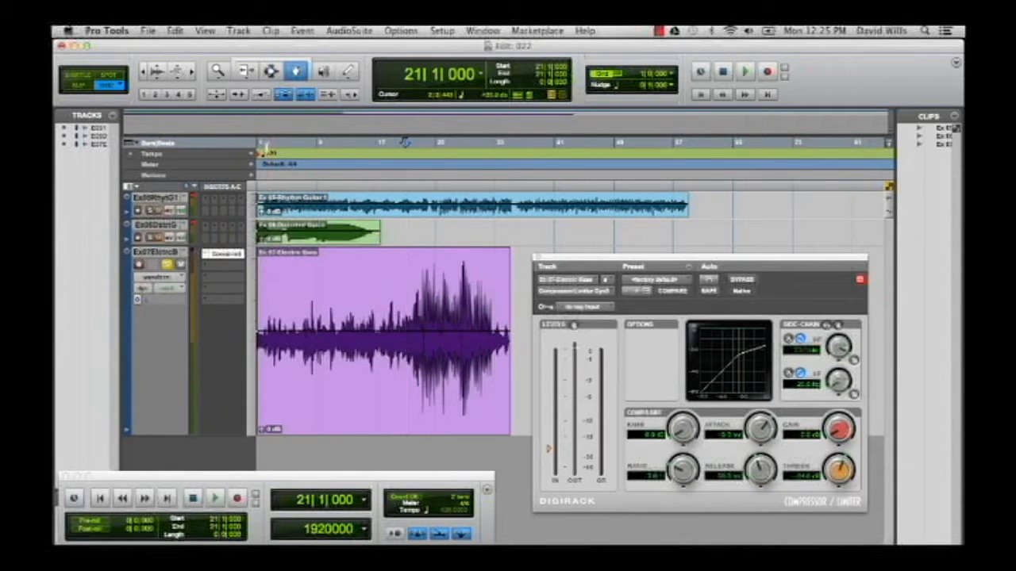
Raise the bass compressor's Dyn3 attack time from 6.5 ms to 9.9 ms
click(742, 71)
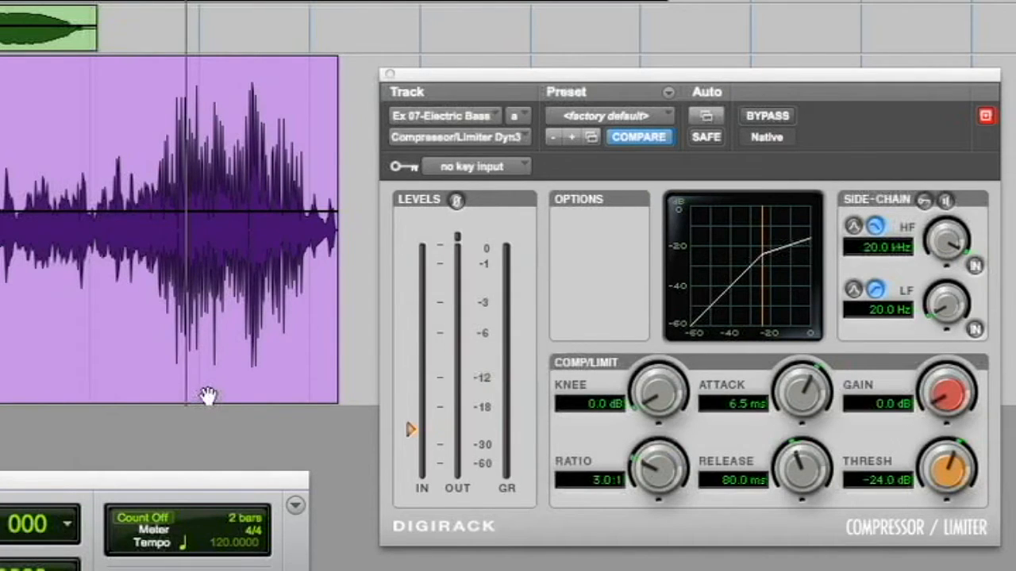
mouse_move(774, 436)
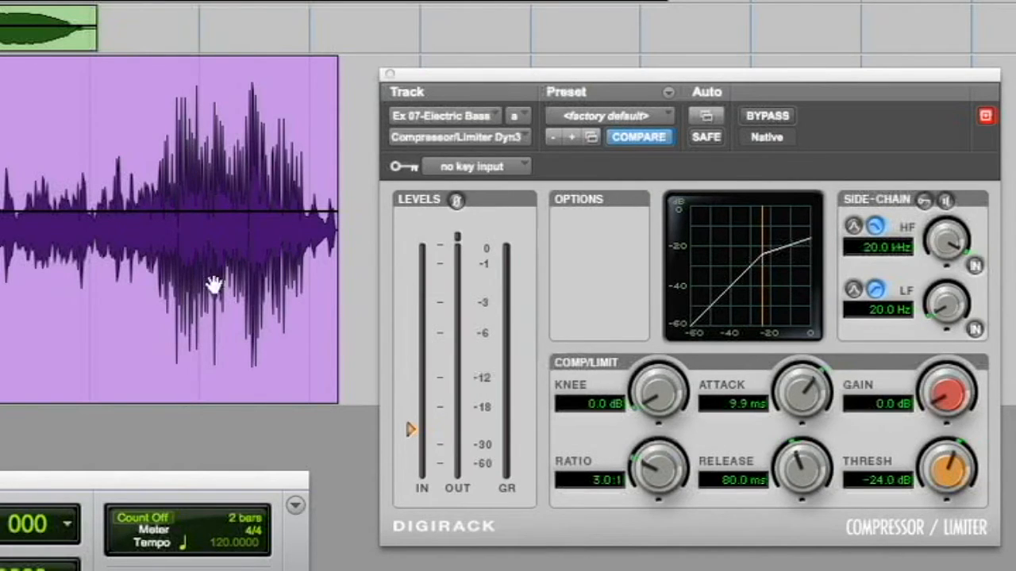
mouse_move(204, 225)
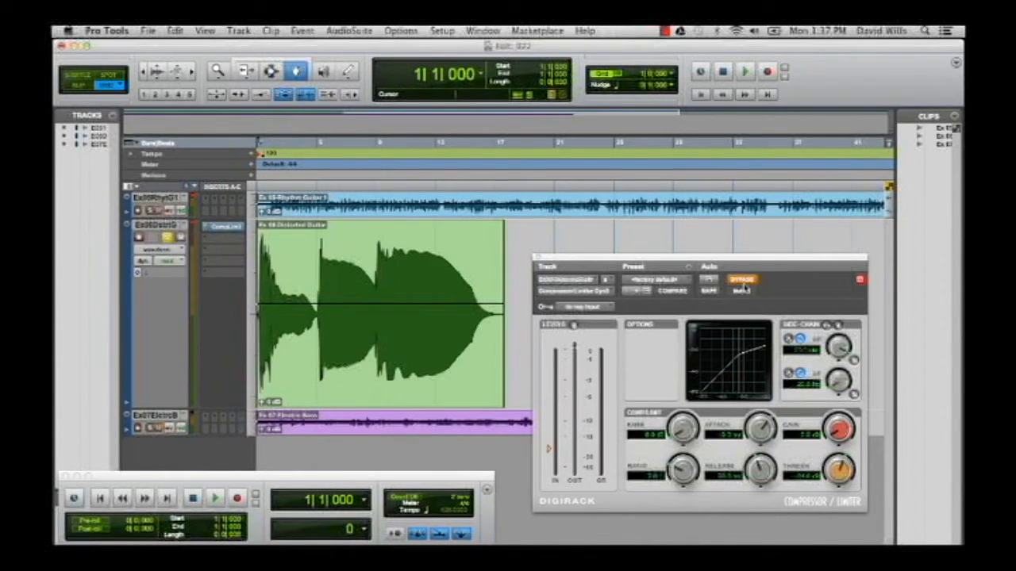
Play the distorted guitar with CompLim3 bypassed, then stop playback
click(216, 496)
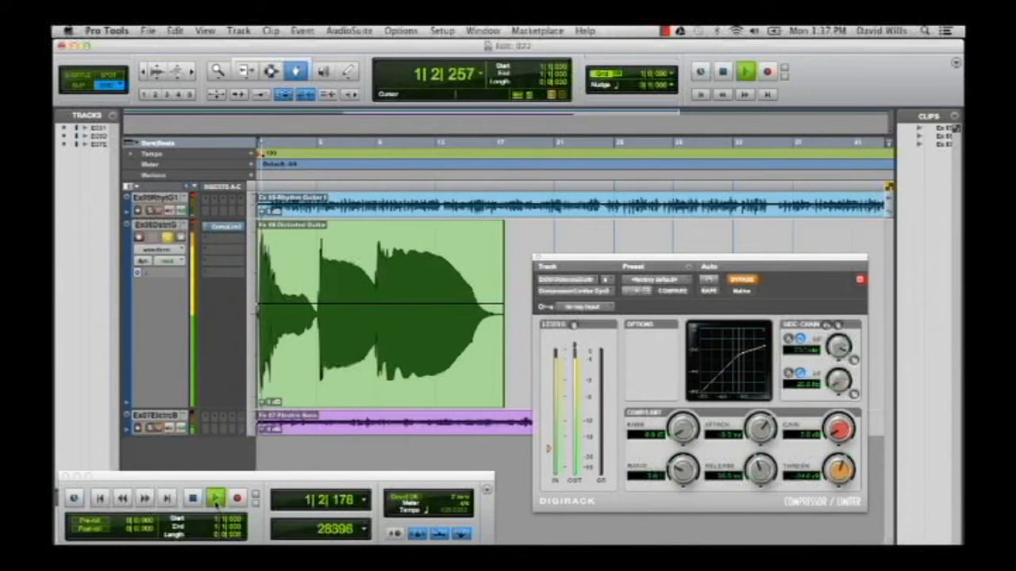
click(216, 499)
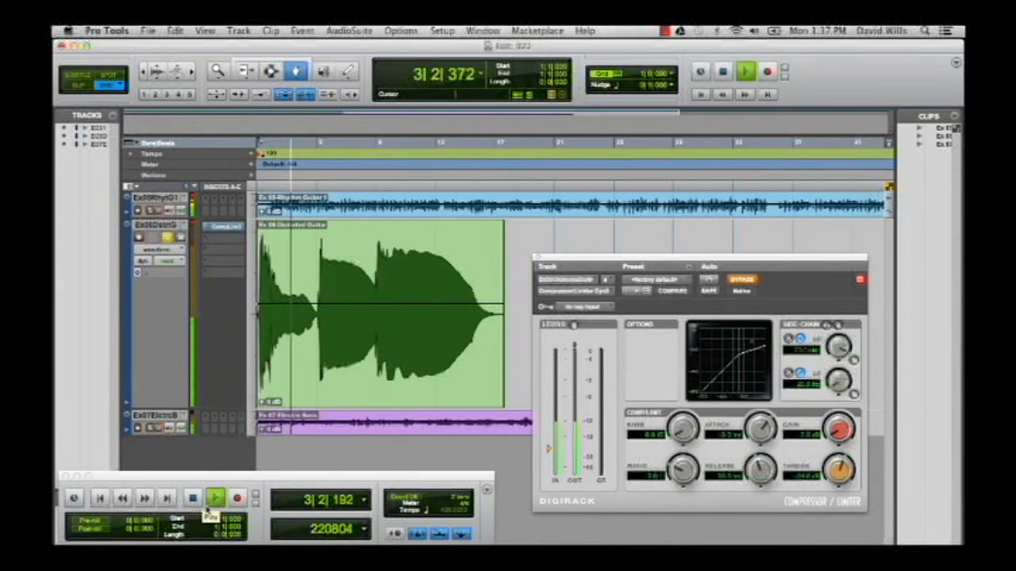
click(216, 498)
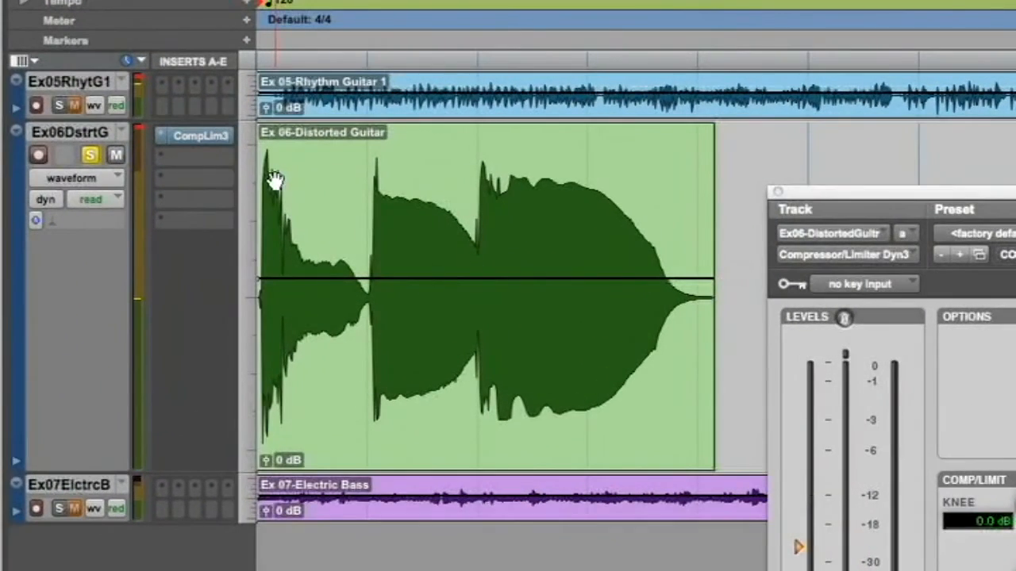
mouse_move(293, 208)
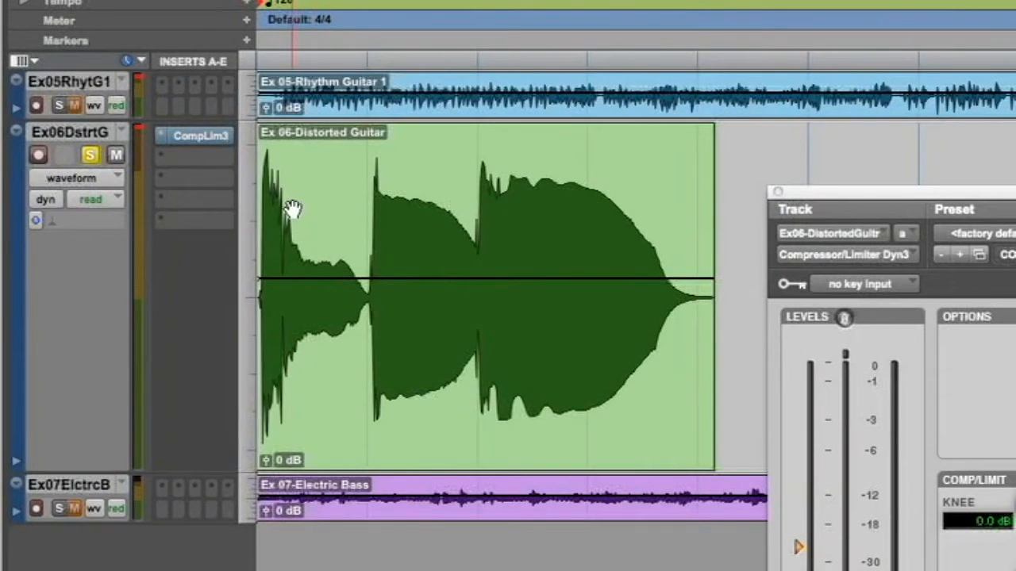
mouse_move(298, 237)
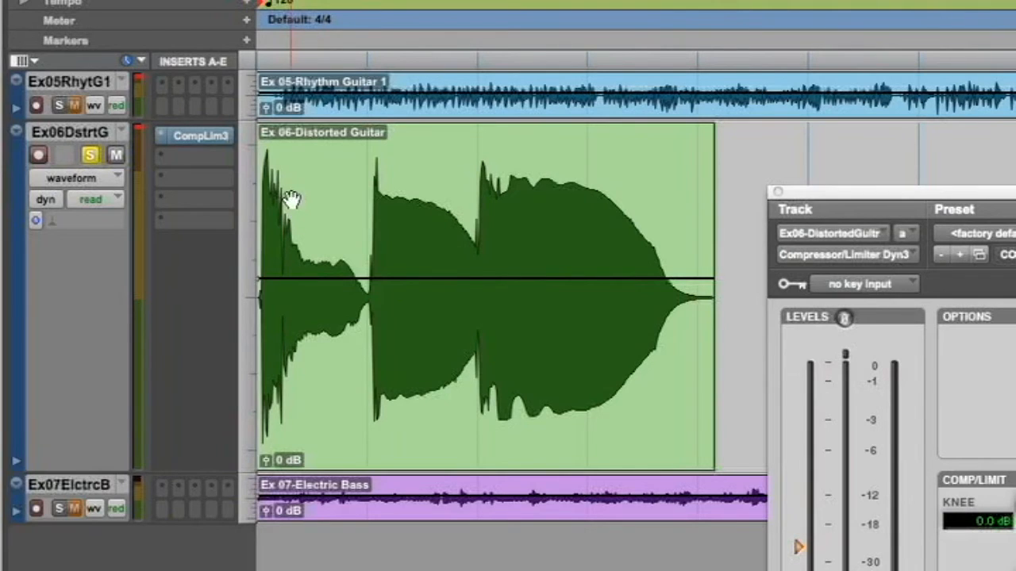
mouse_move(295, 230)
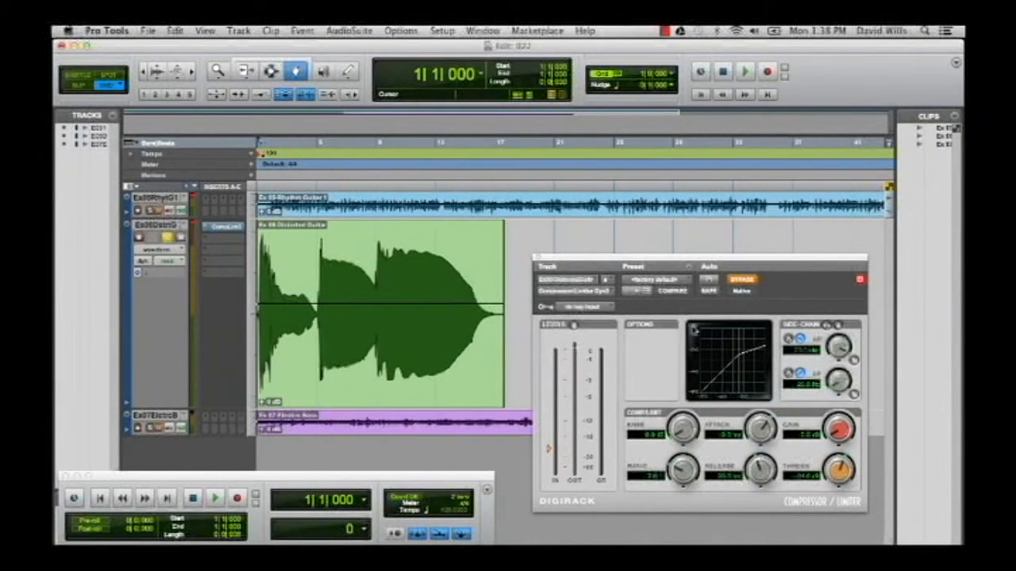
Un-bypass the guitar compressor, raise makeup gain to about 5 dB, and play the track
click(741, 279)
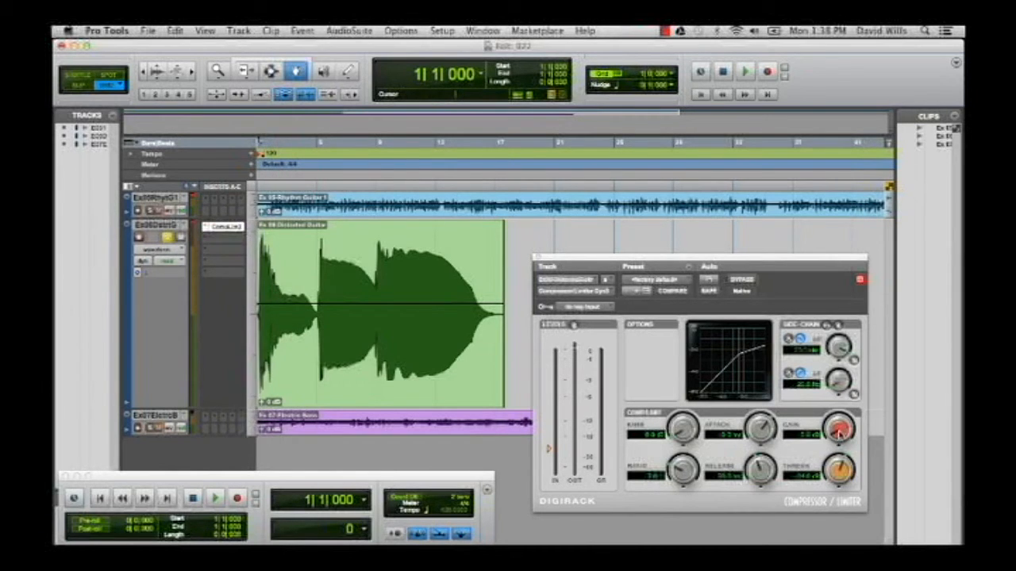
drag(837, 428, 841, 432)
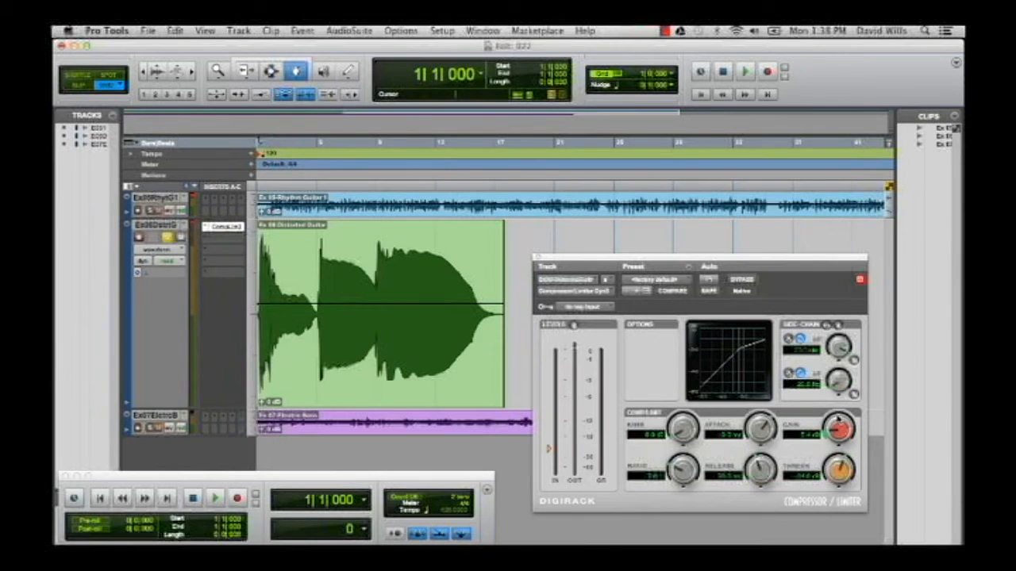
click(215, 495)
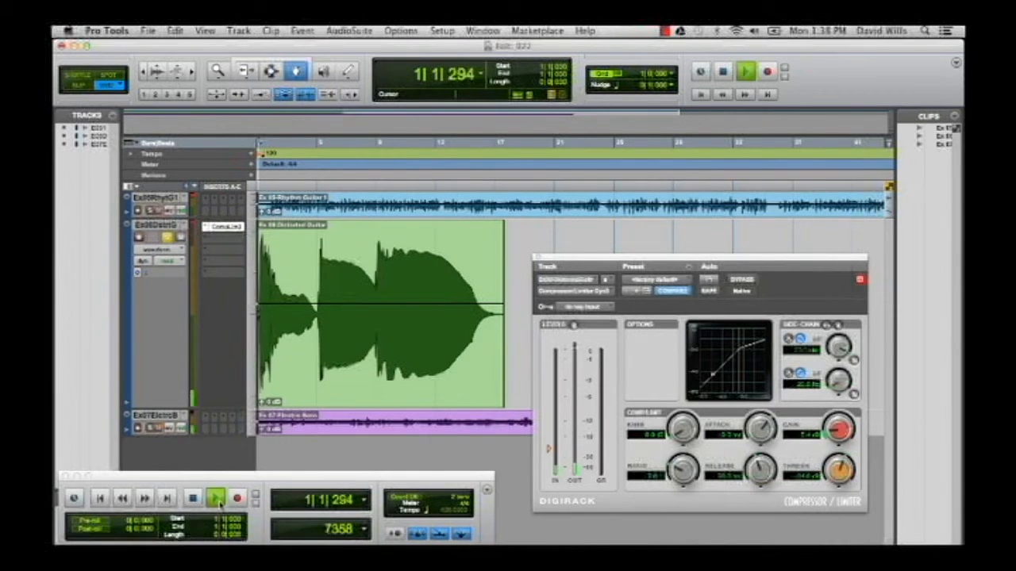
click(217, 495)
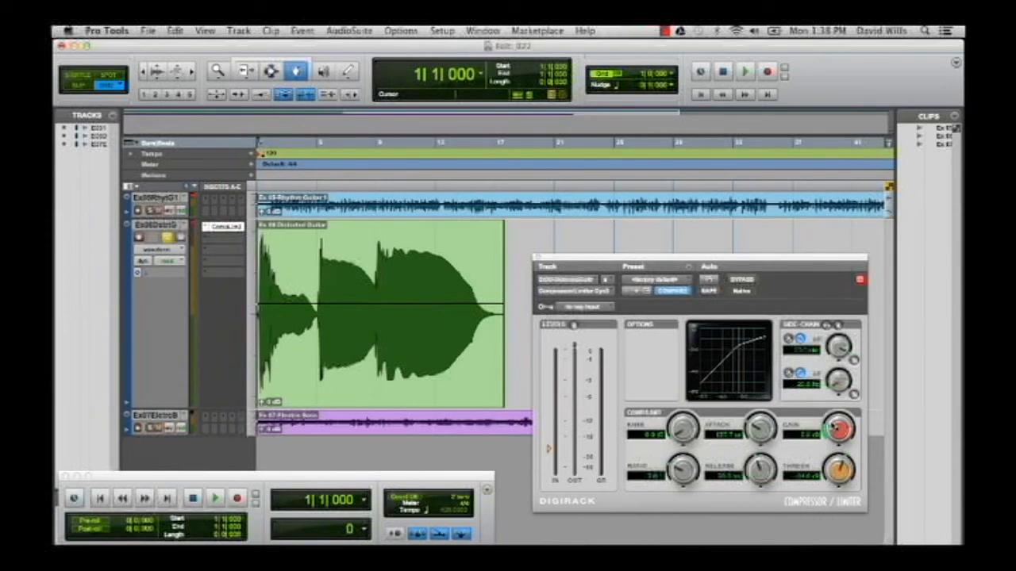
click(216, 497)
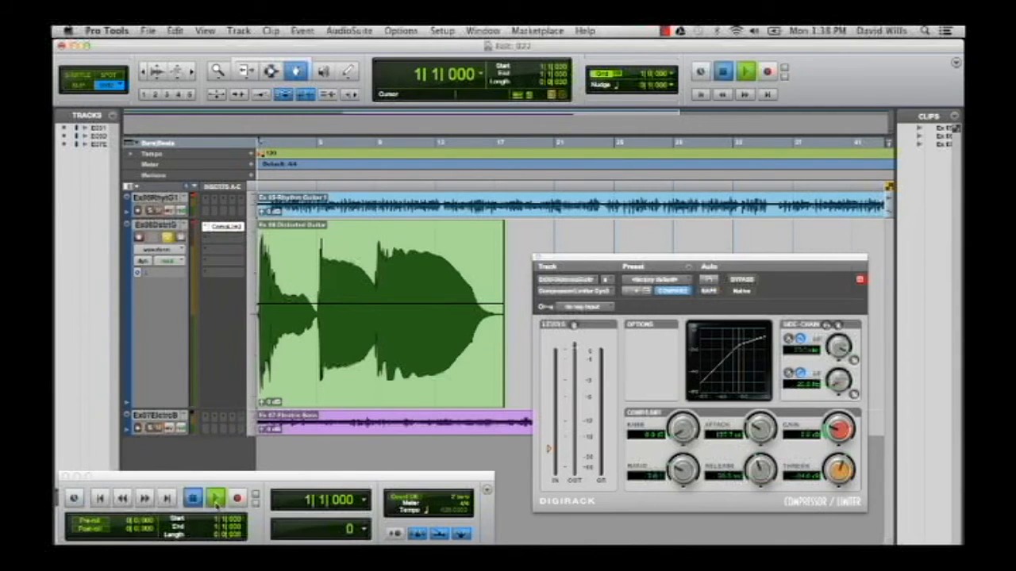
click(214, 498)
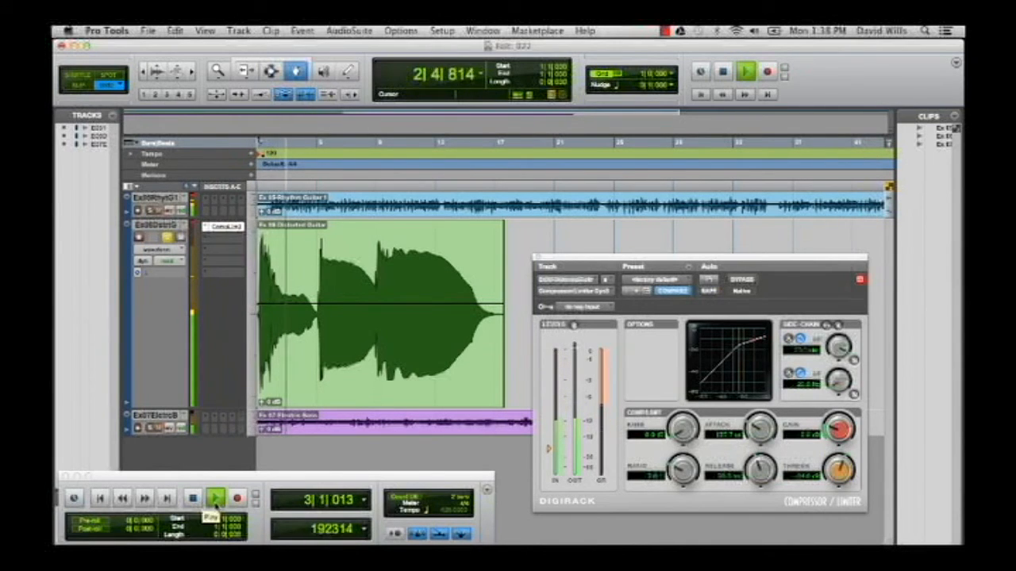
click(215, 497)
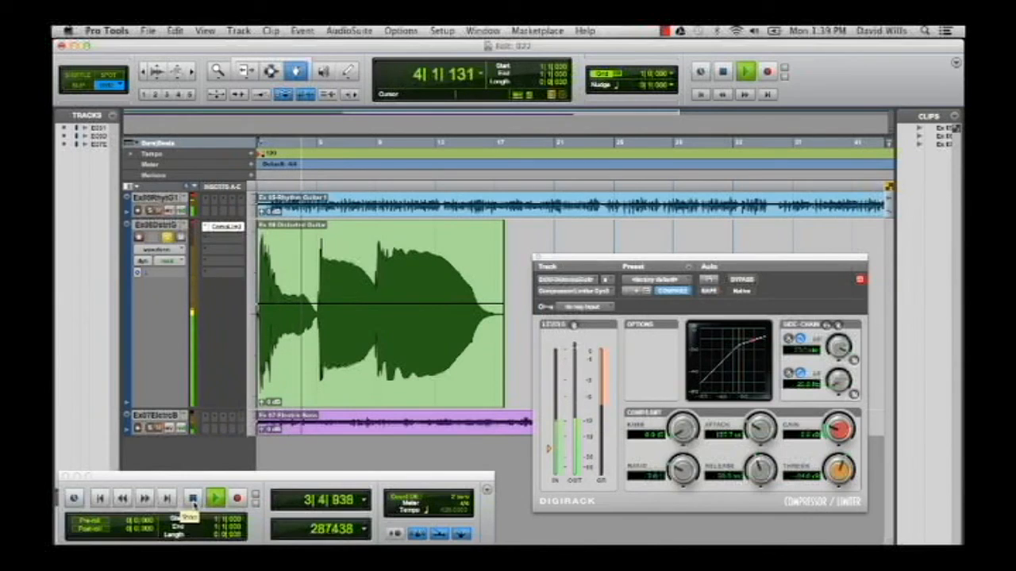
click(192, 498)
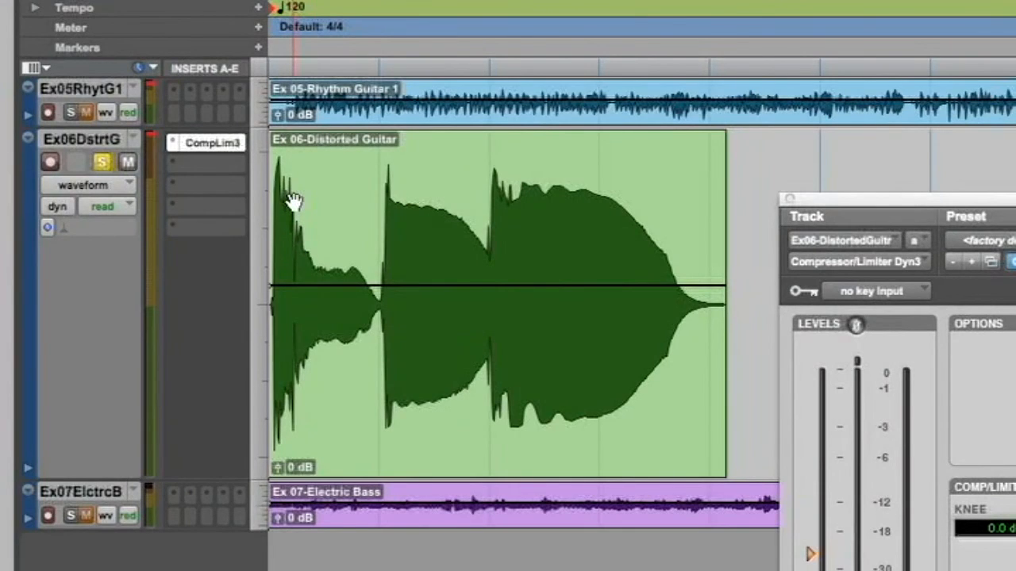
mouse_move(349, 277)
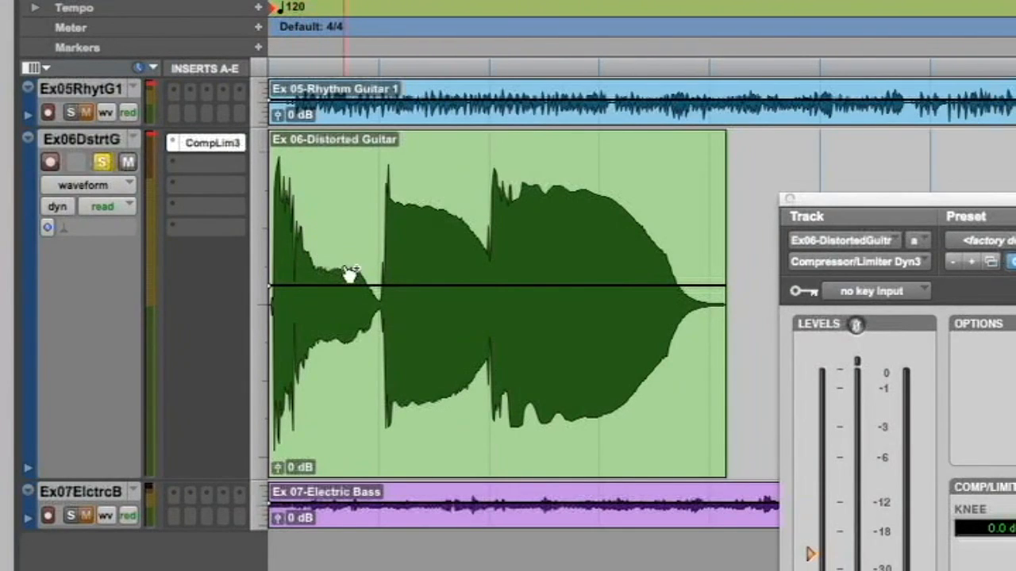